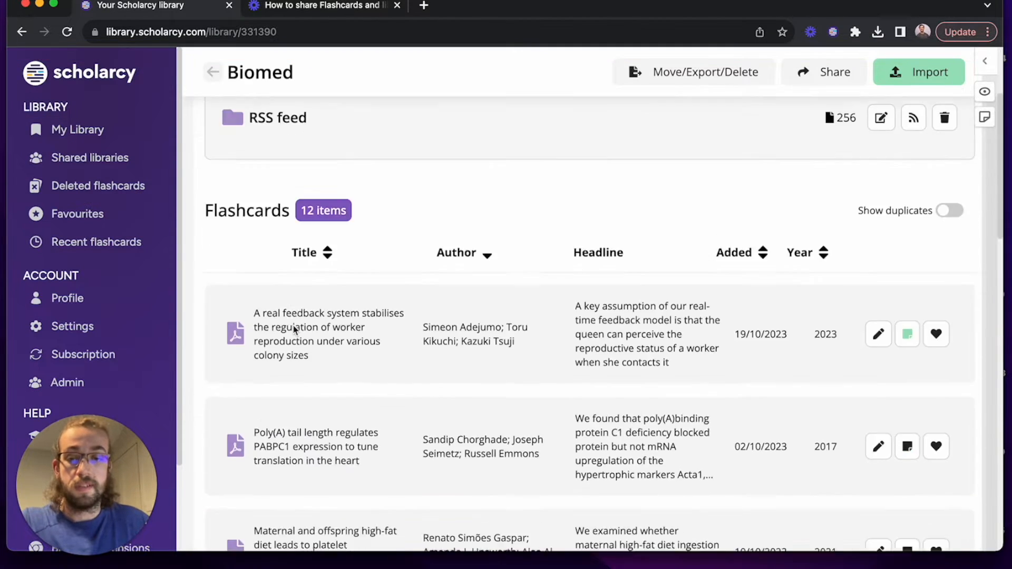
Export the Biomed Poly(A) tail length and maternal high-fat diet flashcards in Excel format.
scroll(down, 3)
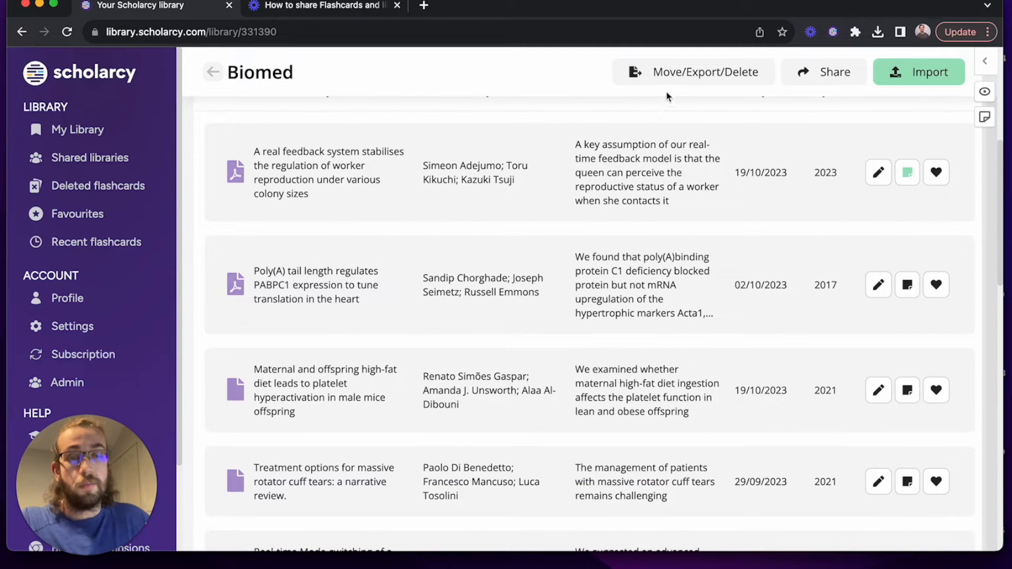
click(695, 72)
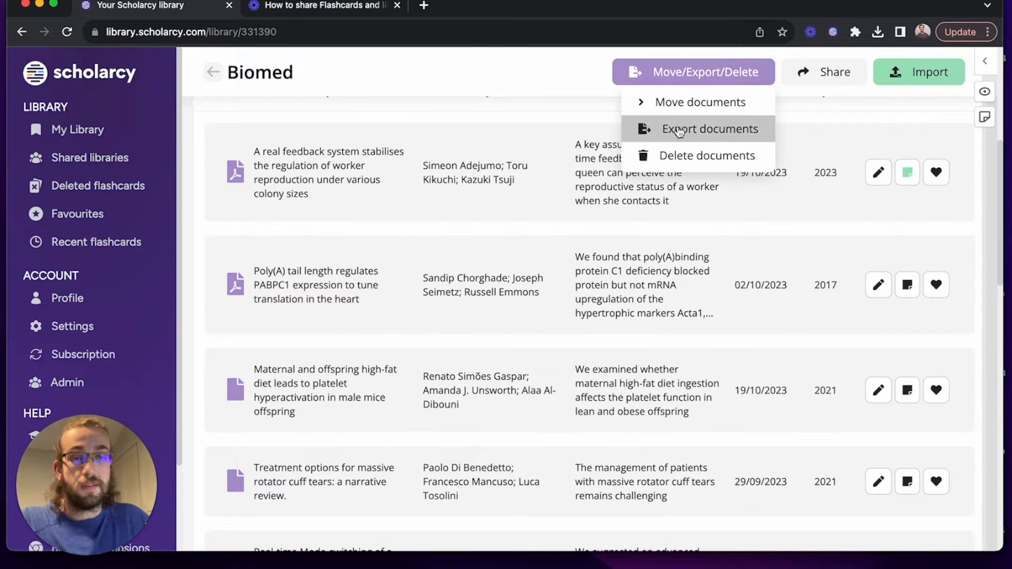
click(705, 128)
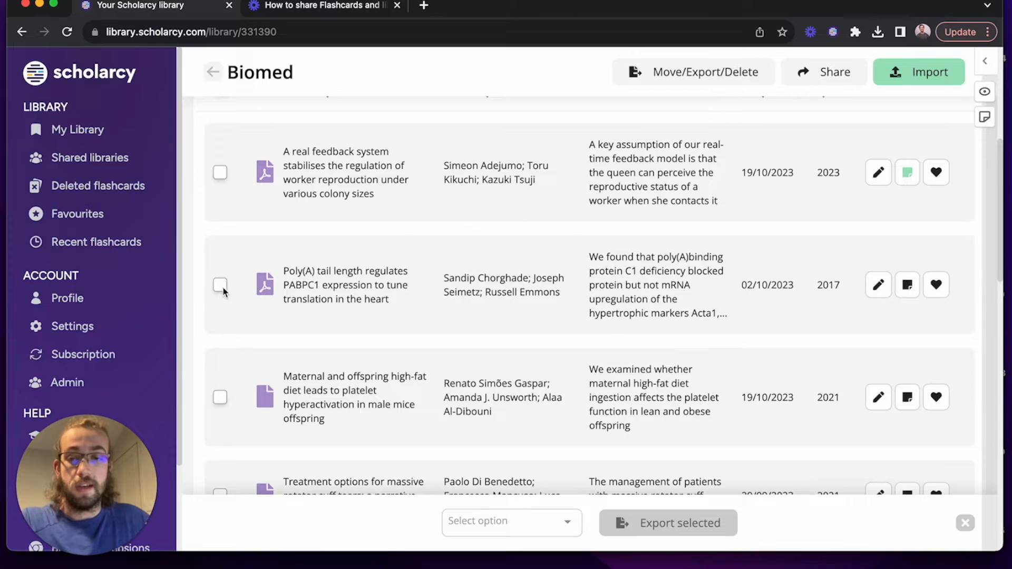
click(219, 284)
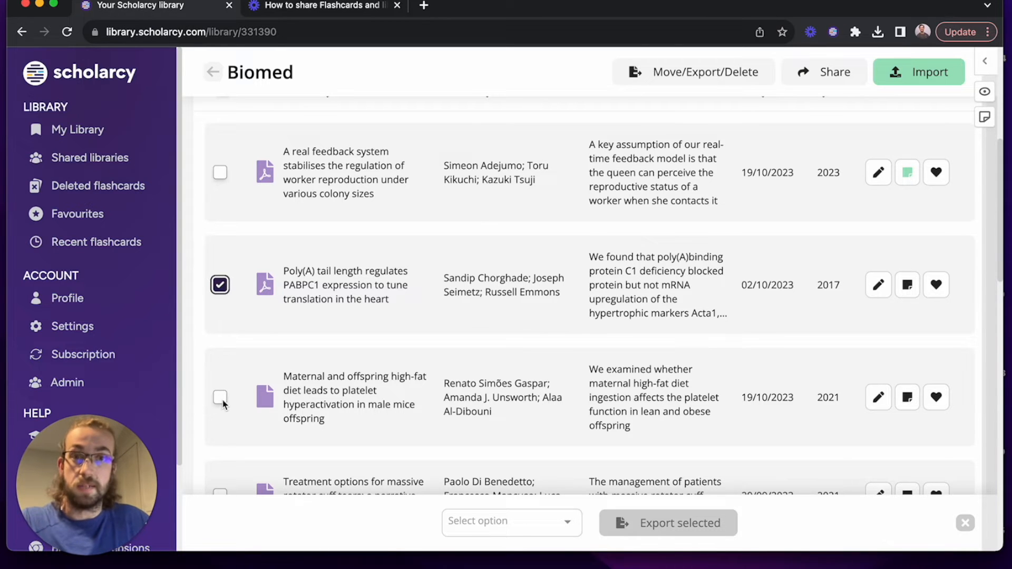
click(219, 397)
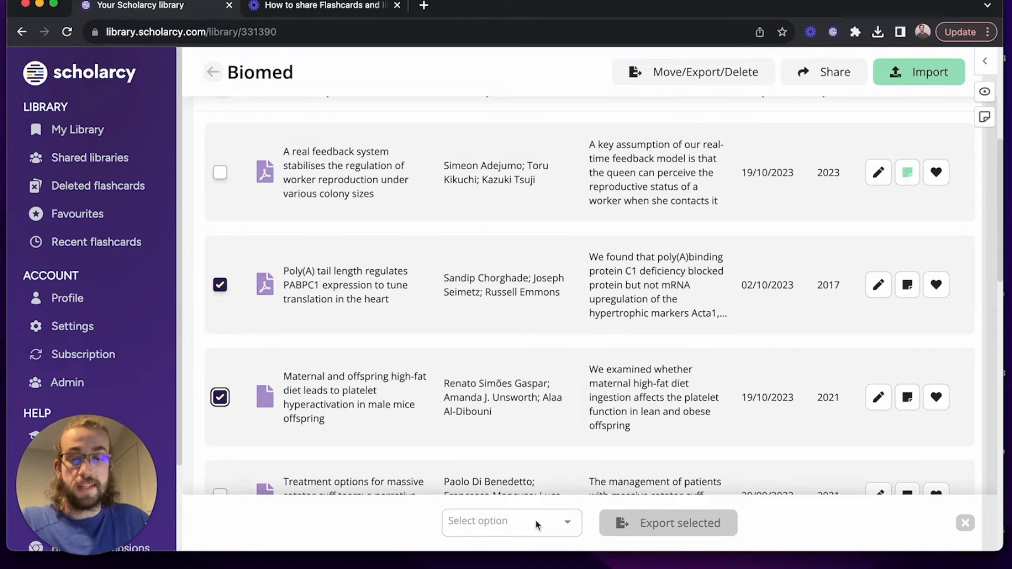
click(510, 523)
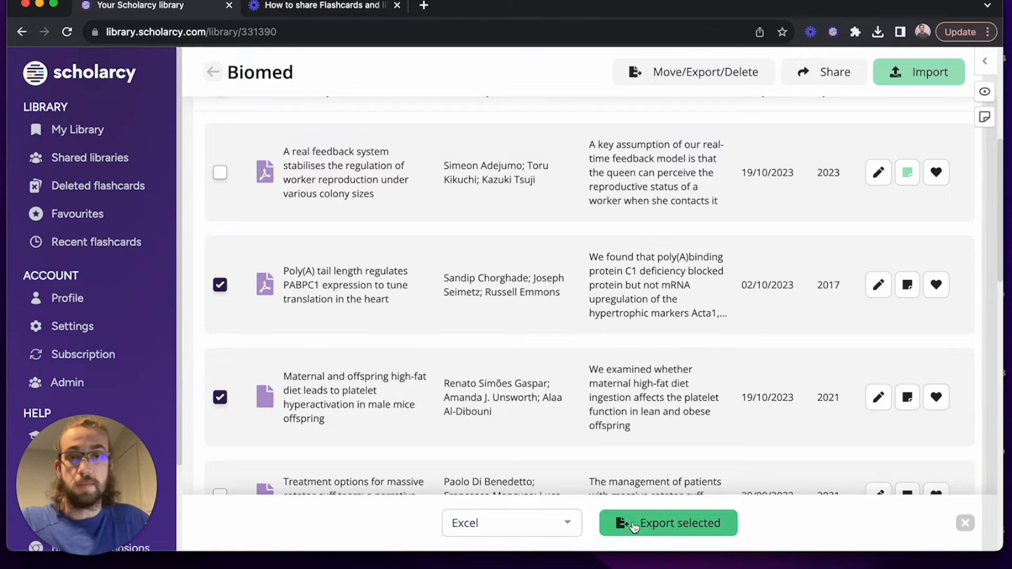
click(667, 523)
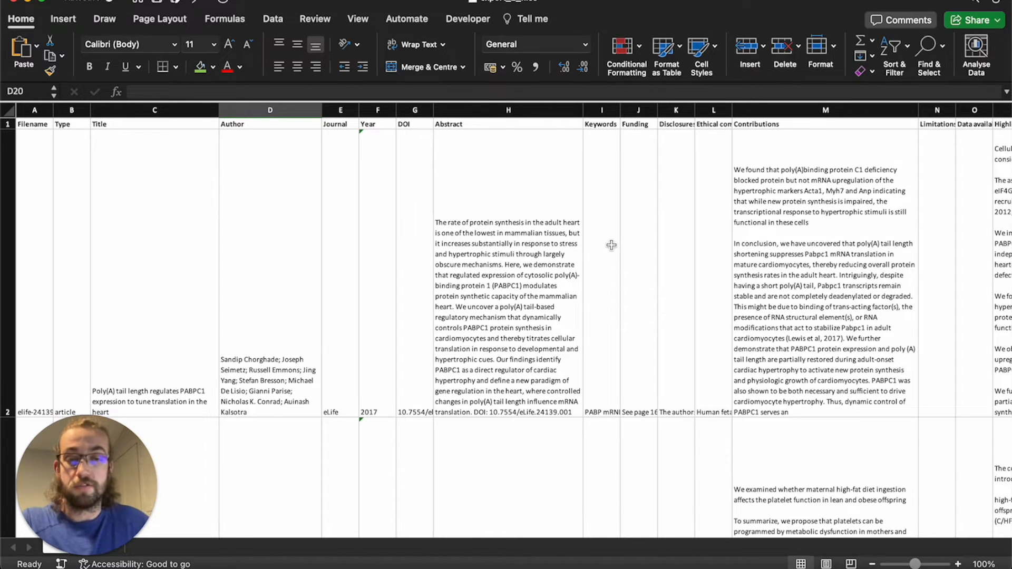
Scroll right through the spreadsheet to the Highlights, Methods, Results and Conclusion fields.
scroll(down, 3)
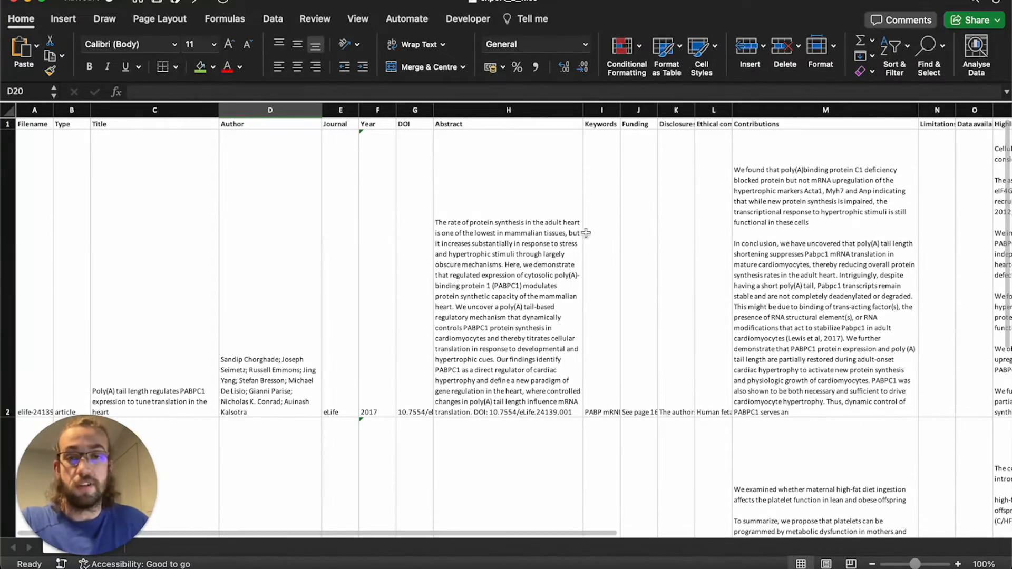
scroll(right, 3)
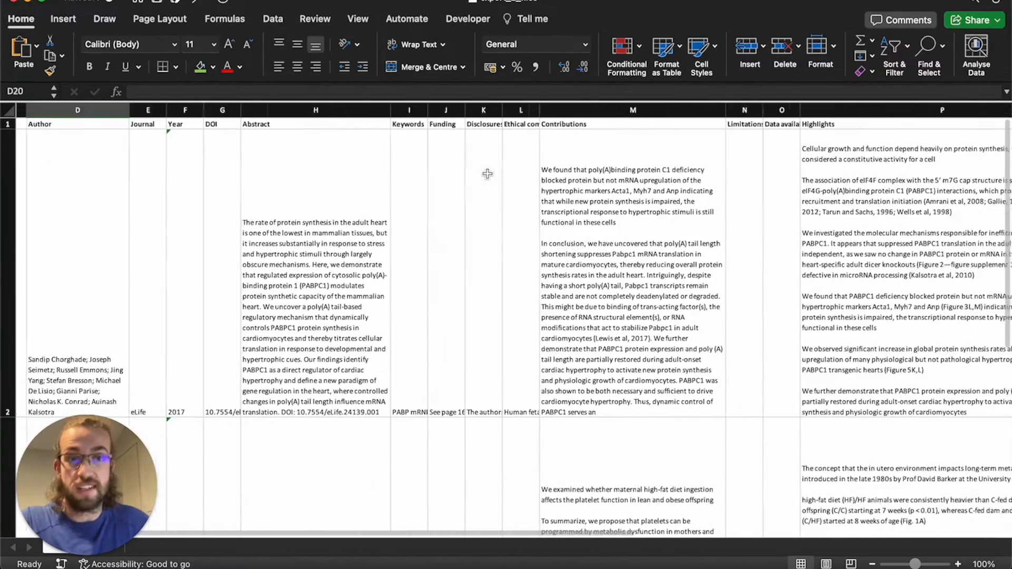
scroll(right, 3)
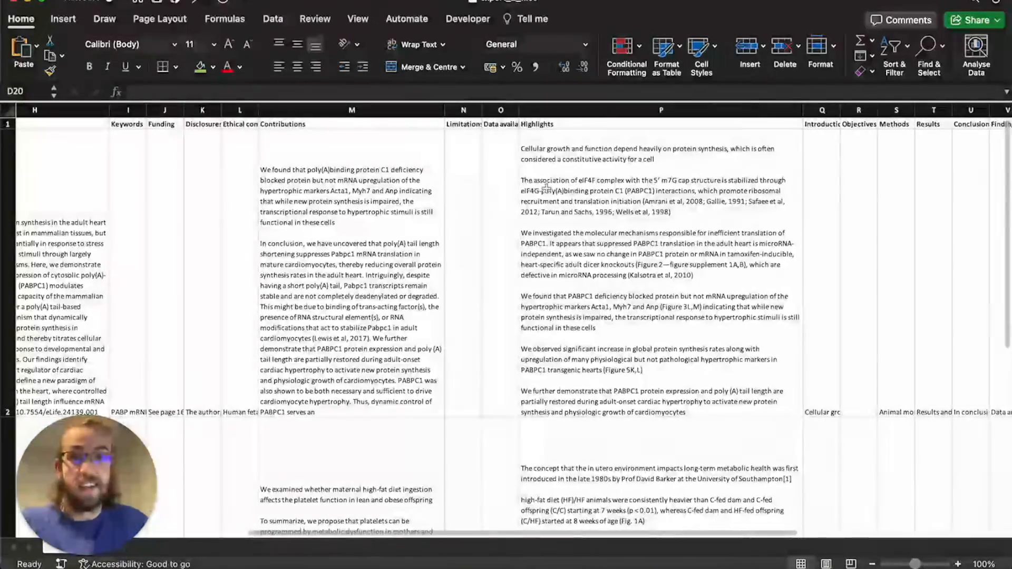